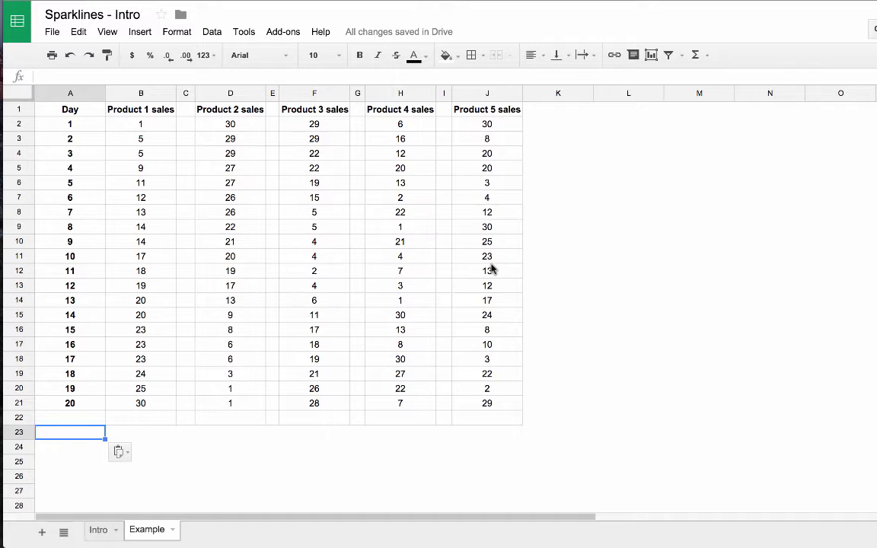
mouse_move(331, 277)
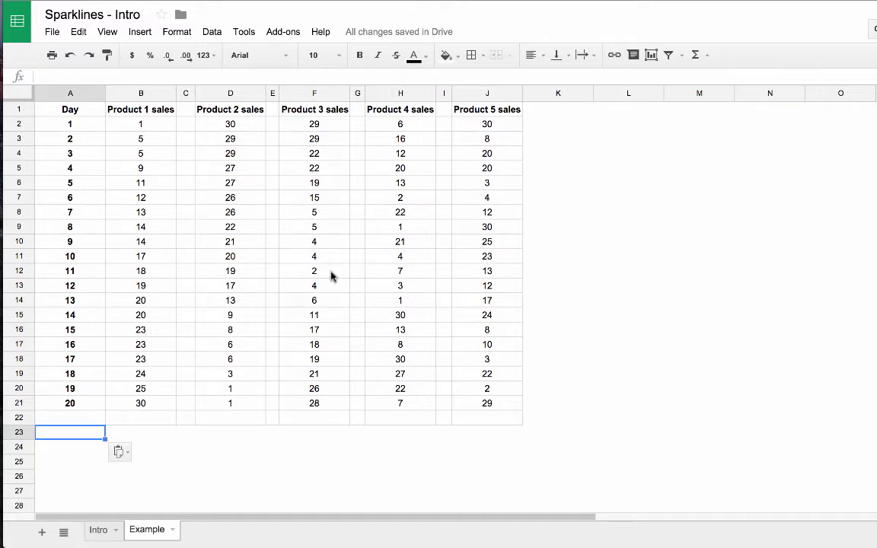
mouse_move(230, 249)
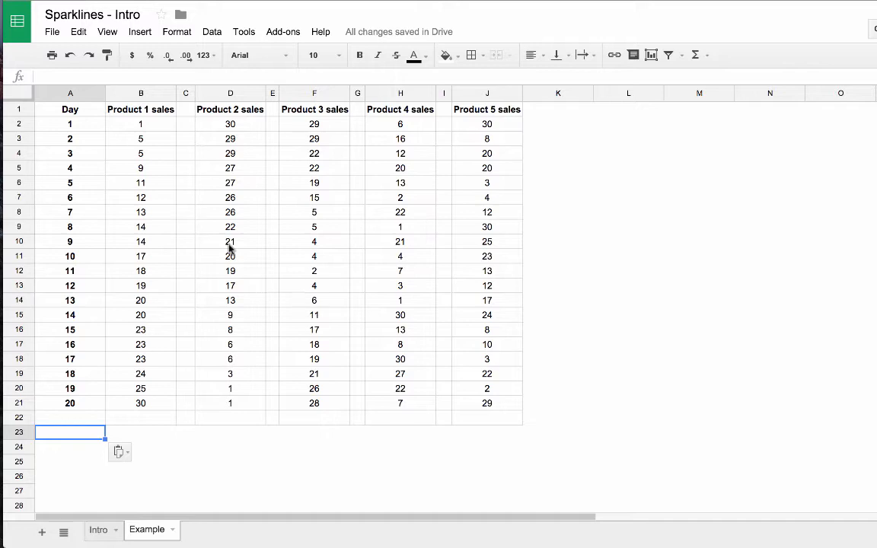
mouse_move(109, 349)
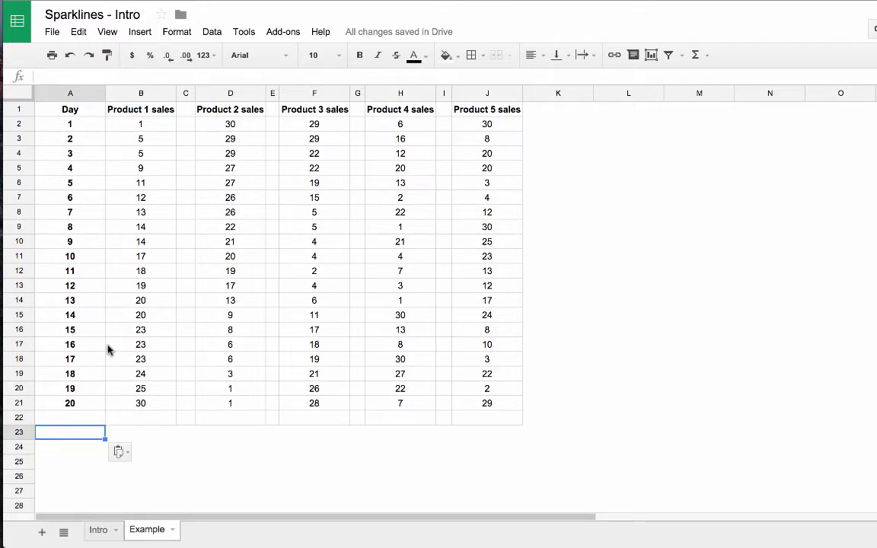
mouse_move(91, 251)
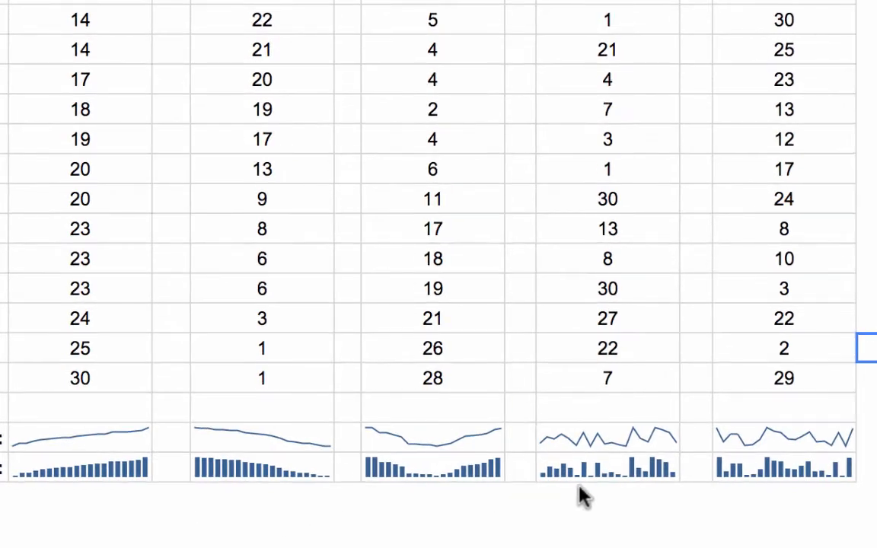
mouse_move(838, 480)
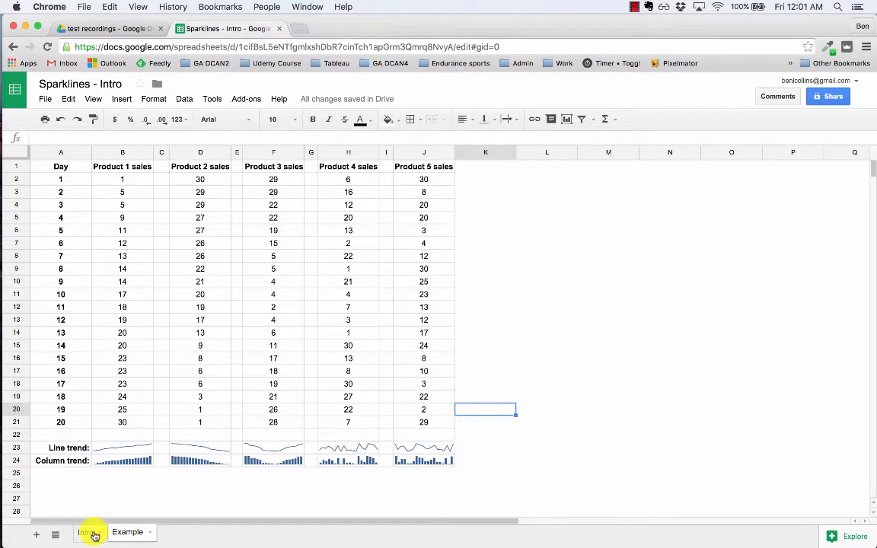
- Switch to the weekday sales sheet and select cell B10 below the sales figures
click(85, 531)
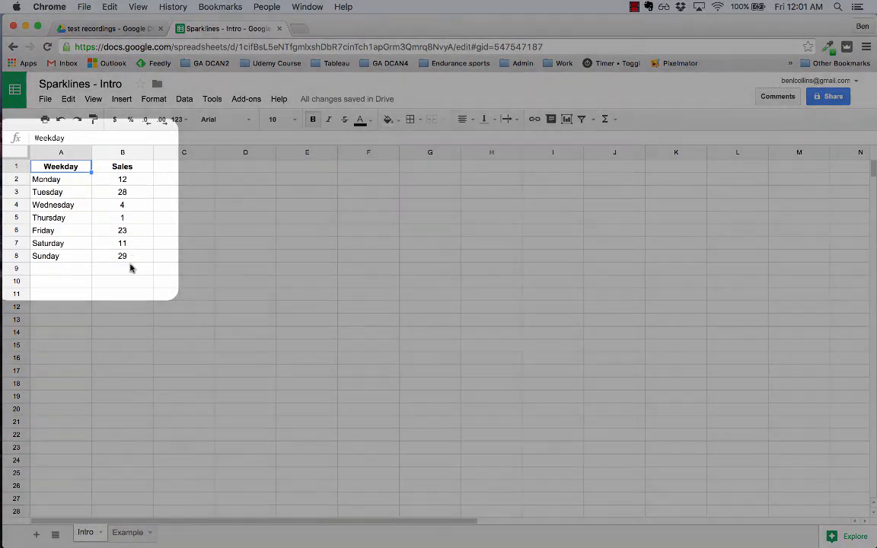
click(123, 280)
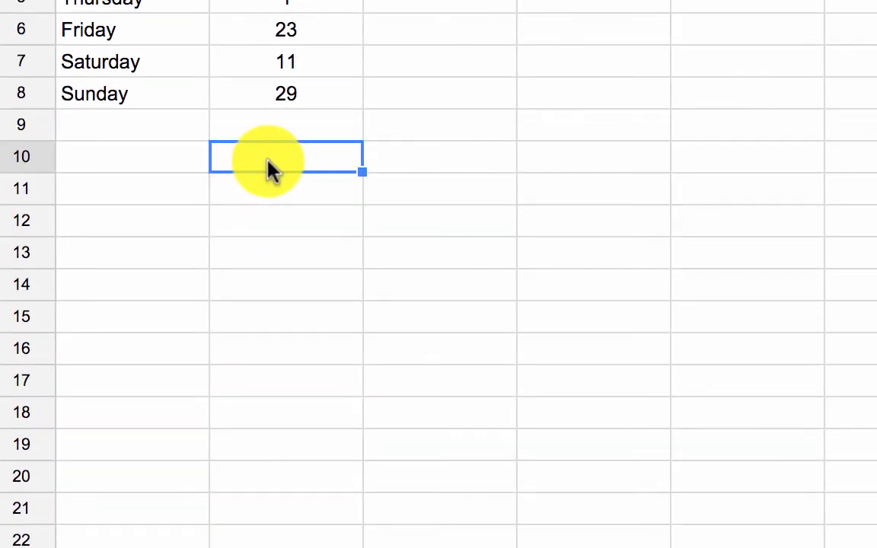
- Type =SPARKLINE(B2:B8) into B10, selecting the Monday-to-Sunday sales range by dragging
text(=sparkline)
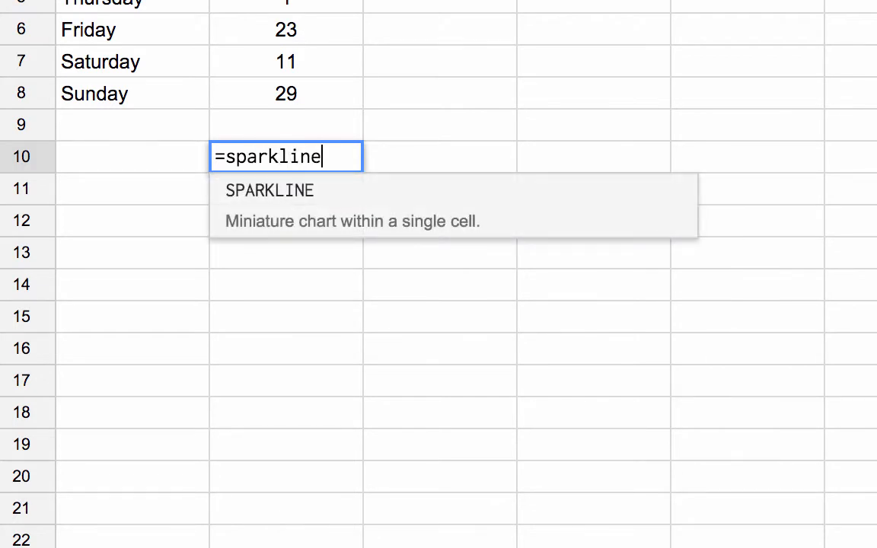
text((B2)
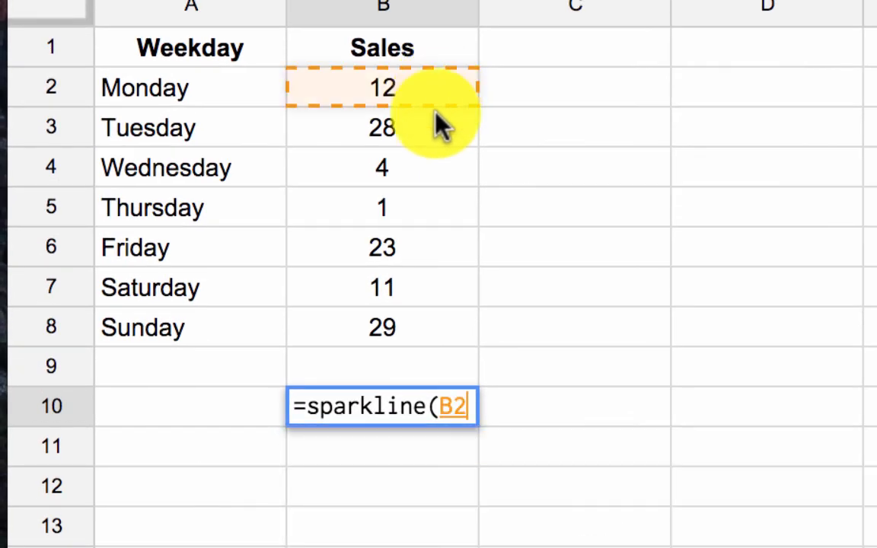
drag(383, 88, 383, 327)
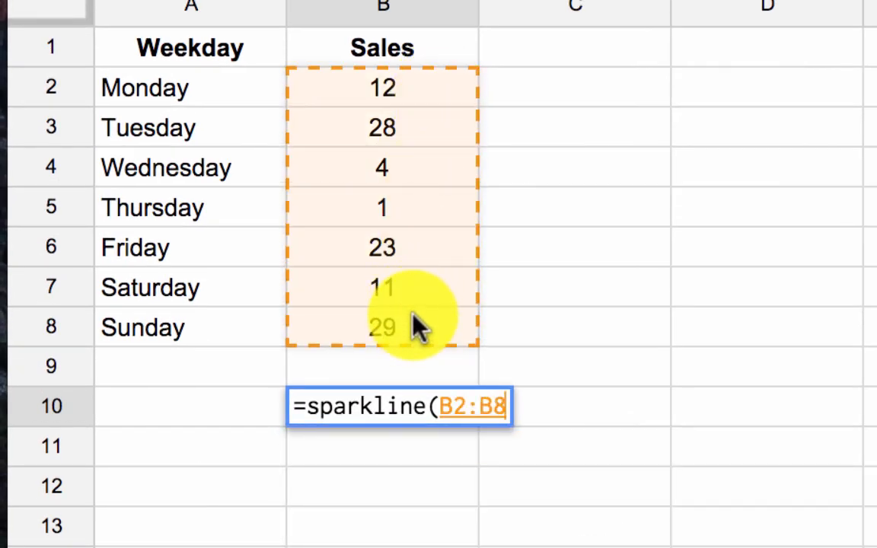
text())
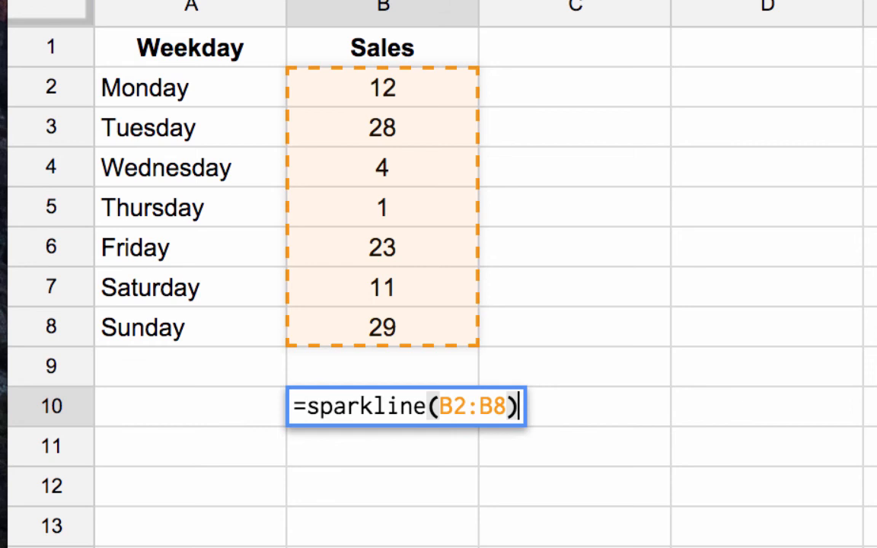